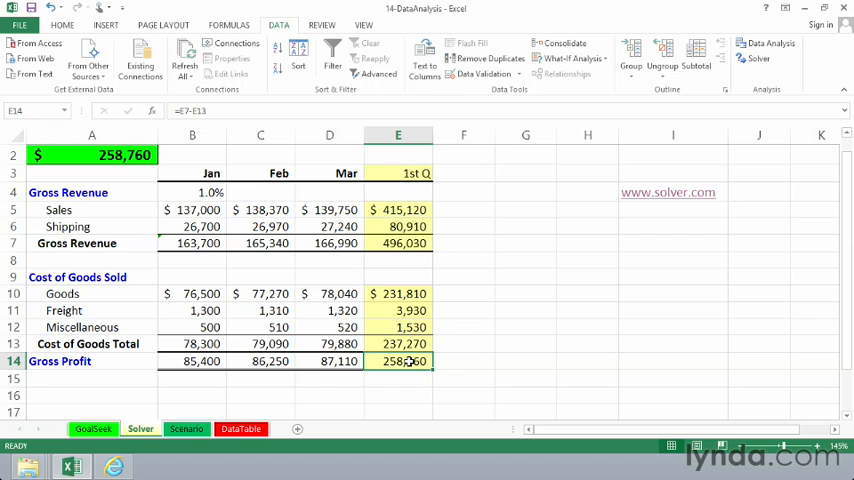
mouse_move(571, 184)
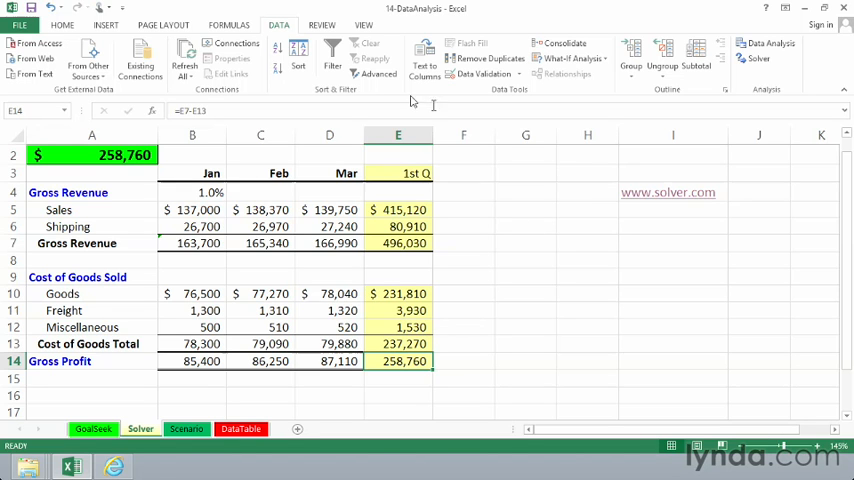
mouse_move(335, 47)
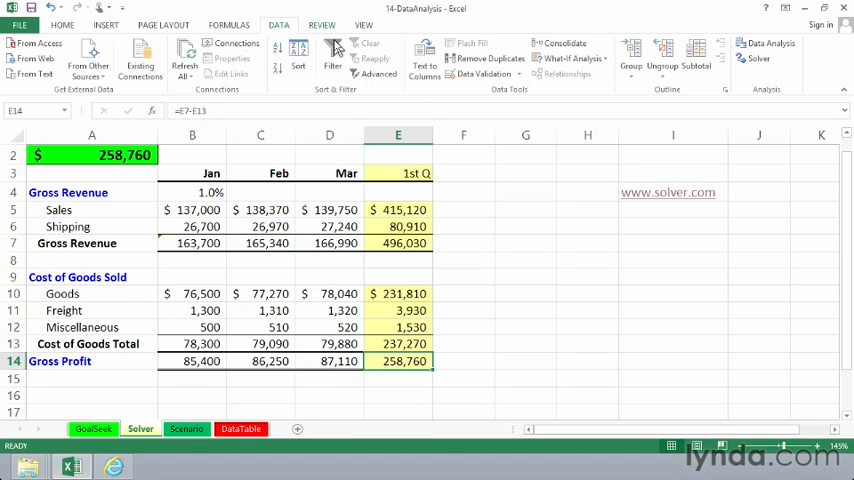
mouse_move(757, 58)
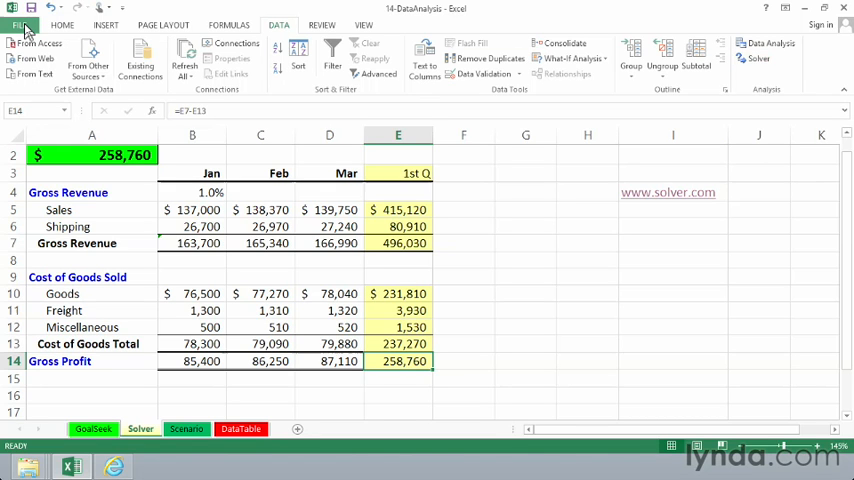
Step: Show the Add-ins section of Excel Options with Solver Add-in selected
left_click(20, 18)
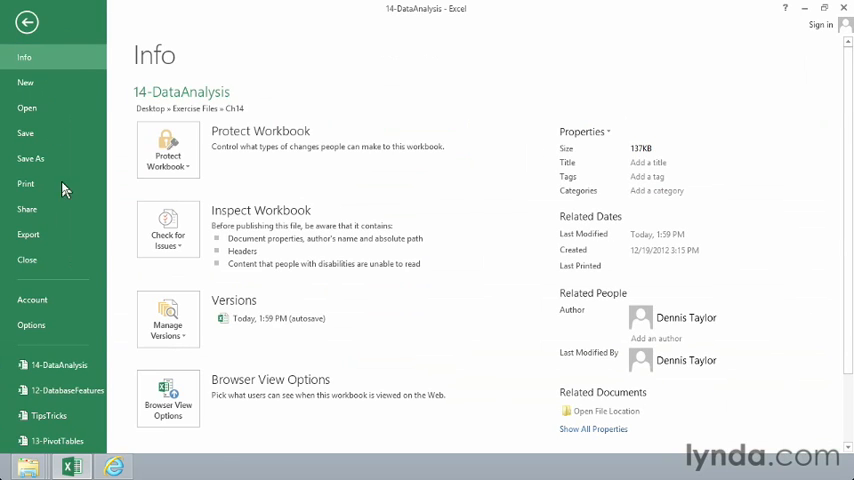
left_click(31, 324)
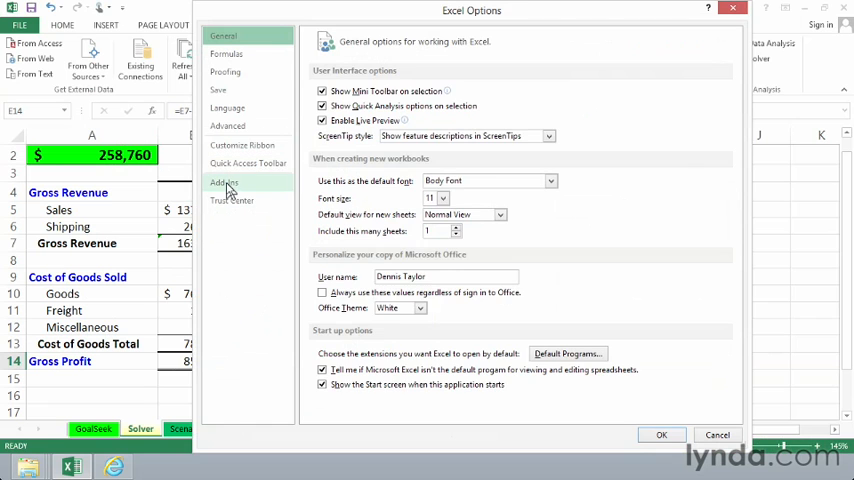
left_click(224, 182)
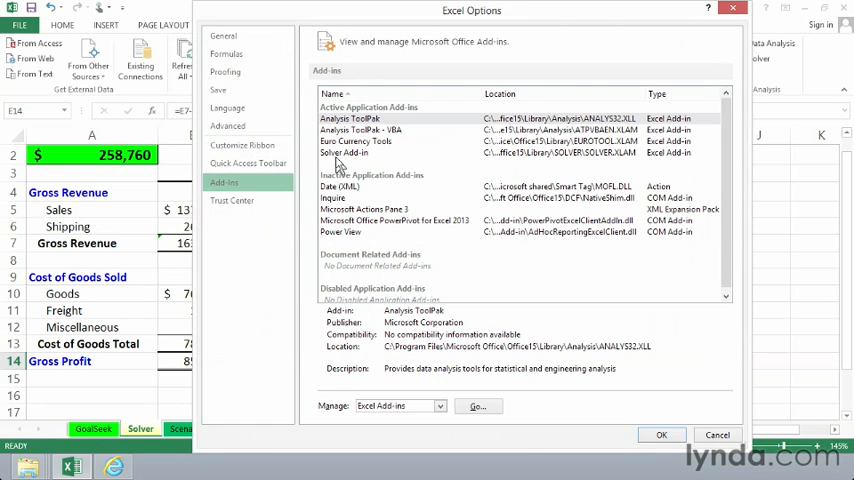
left_click(344, 153)
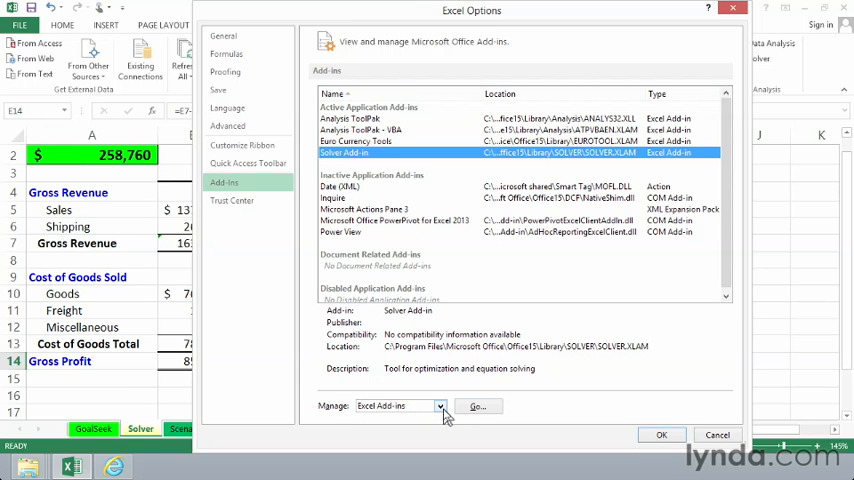
Step: Open the Add-Ins dialog for Excel Add-ins, showing Solver Add-in enabled
left_click(477, 406)
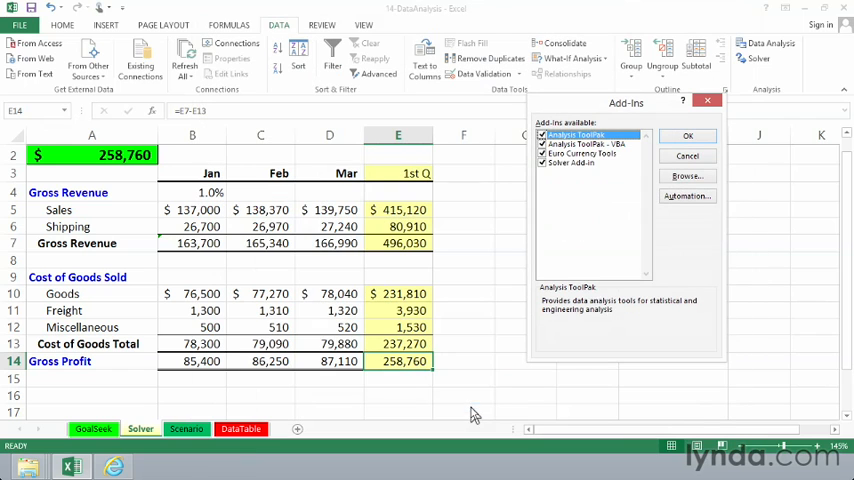
mouse_move(615, 180)
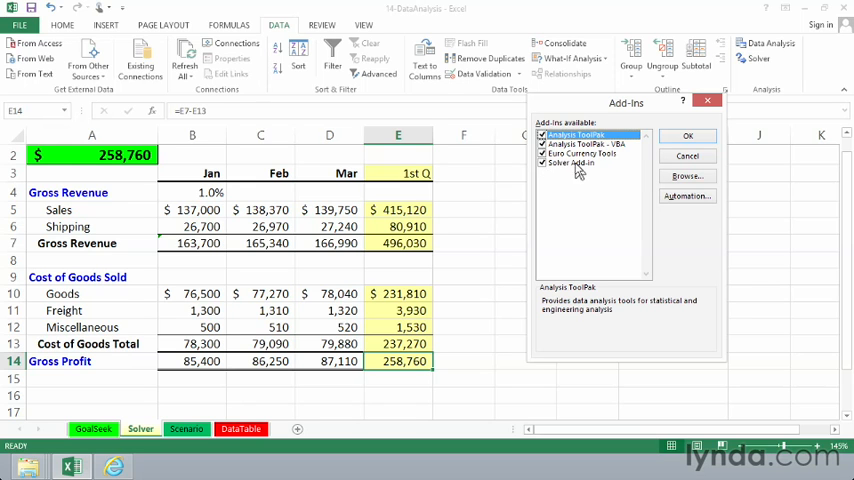
mouse_move(687, 135)
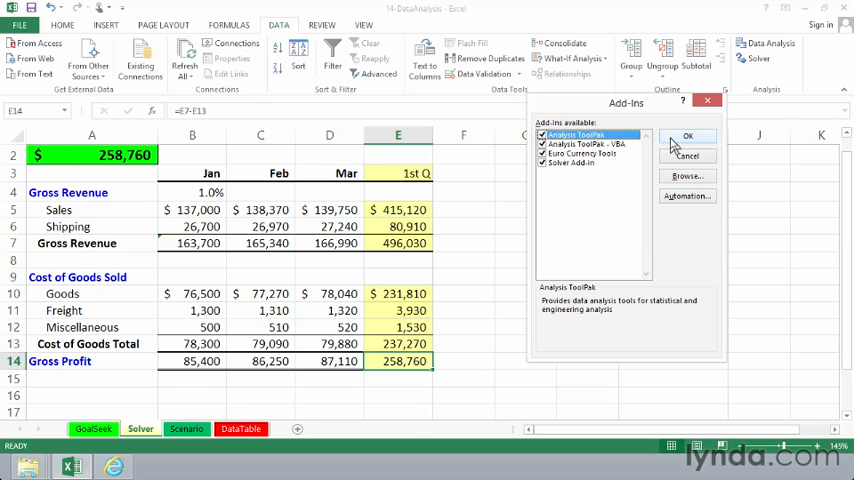
Step: Close the Add-Ins dialog and review Sales B5, Shipping B6, Goods B10 and gross profit E14
left_click(687, 136)
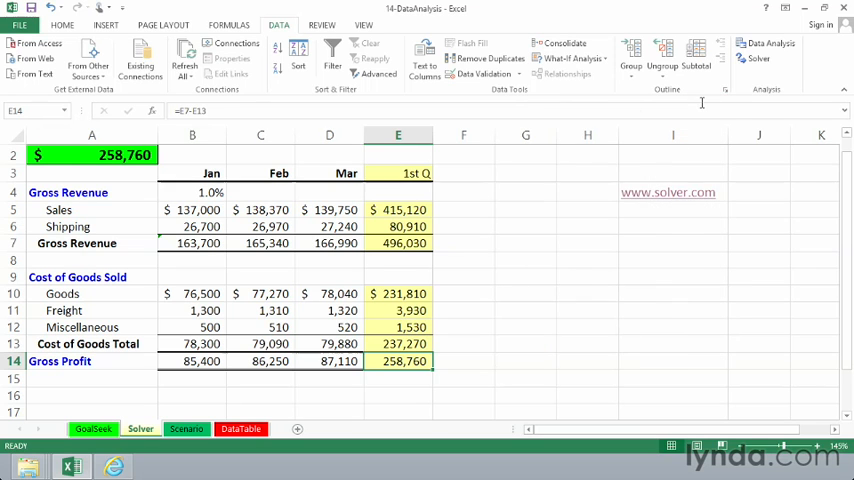
mouse_move(757, 58)
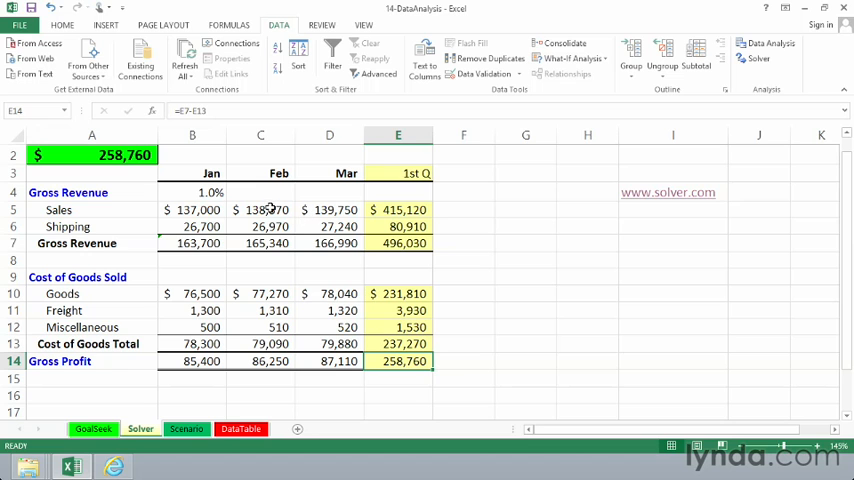
mouse_move(278, 209)
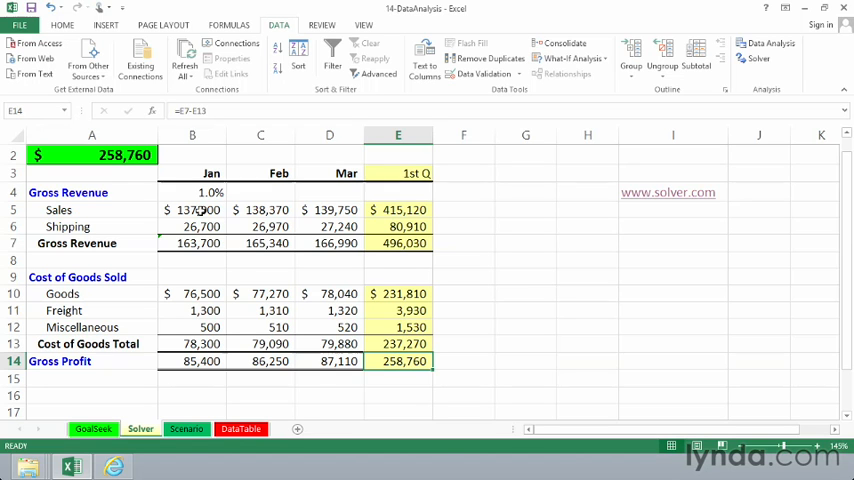
left_click(191, 209)
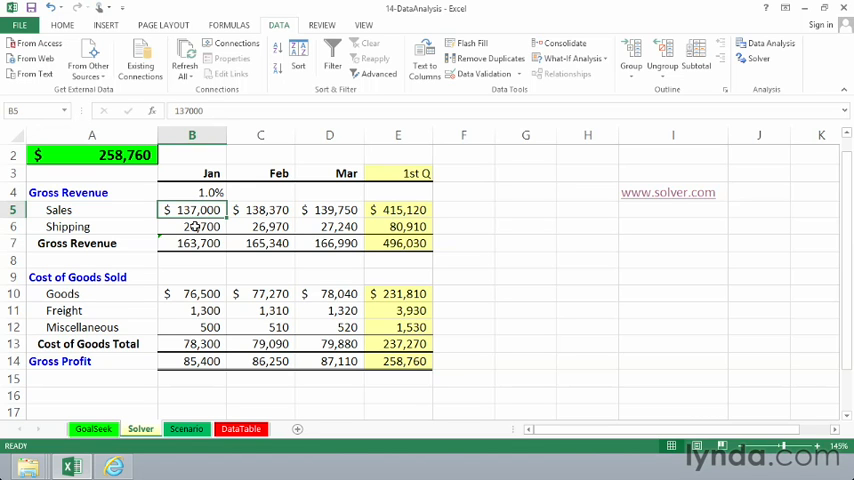
left_click(191, 226)
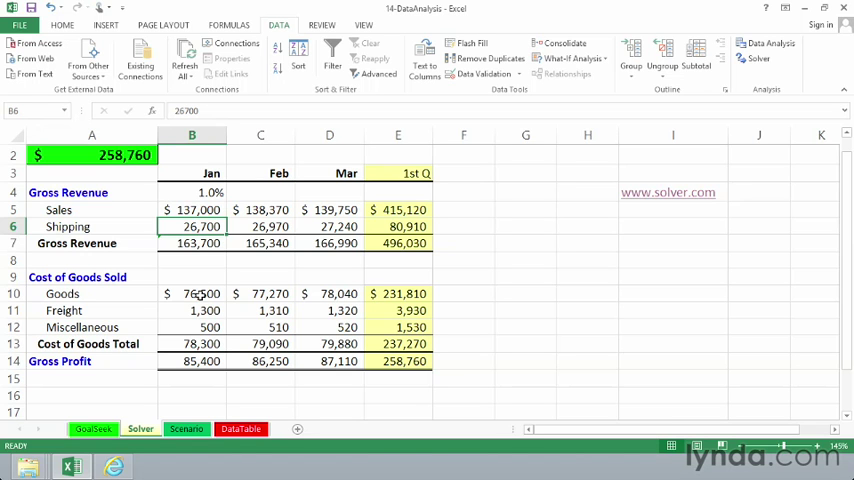
left_click(191, 293)
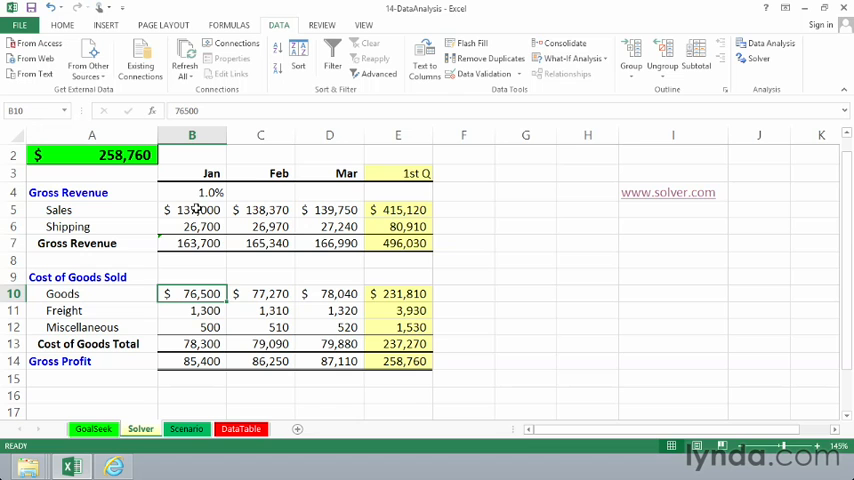
left_click(191, 209)
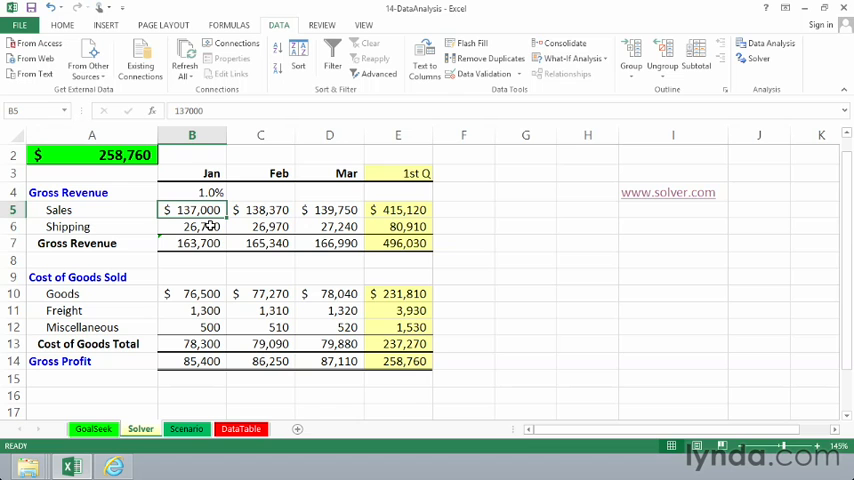
left_click(191, 226)
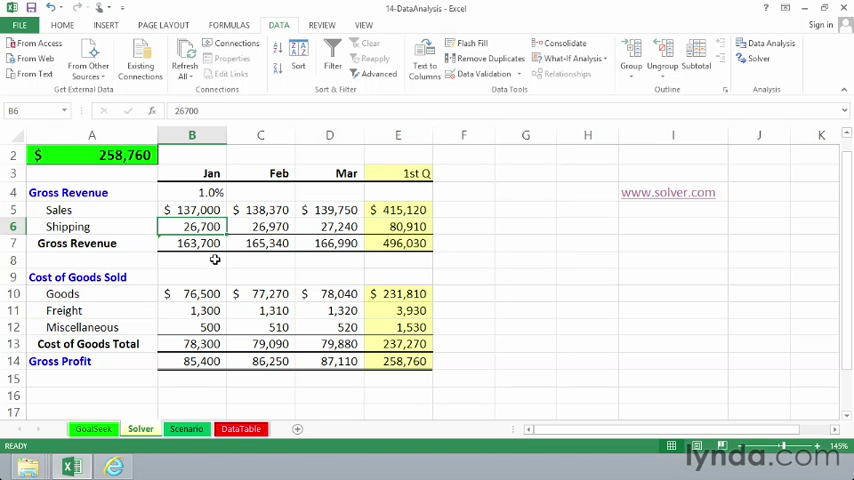
left_click(192, 293)
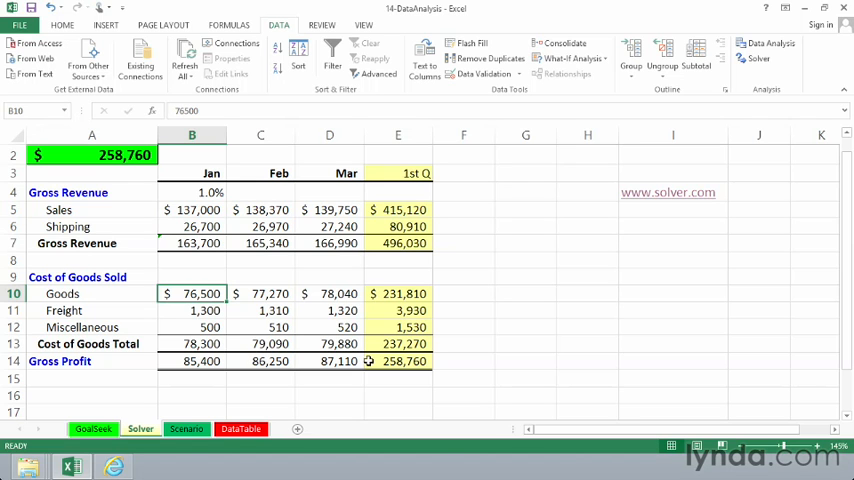
left_click(398, 361)
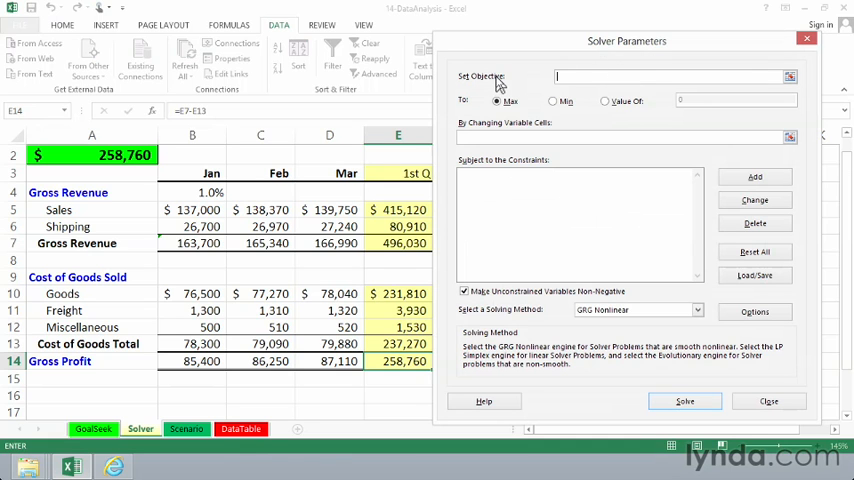
mouse_move(533, 90)
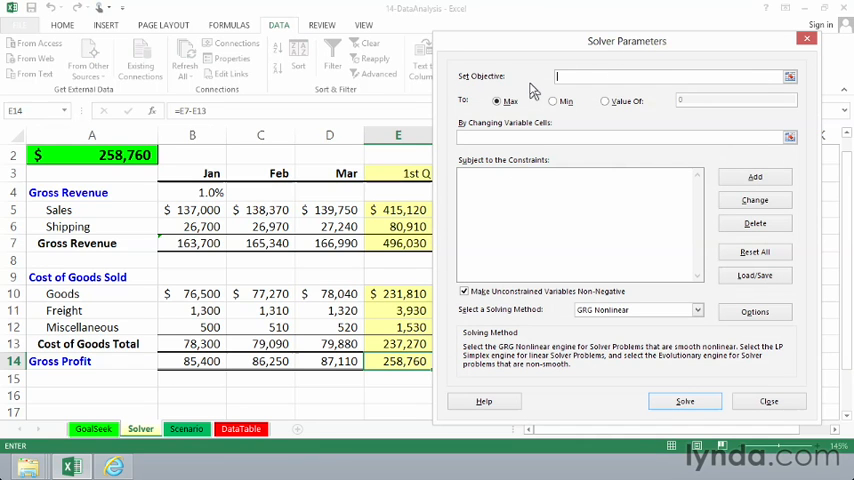
Step: Set Solver objective E14 to value 265000, changing cells B5, B6 and B10
left_click(398, 361)
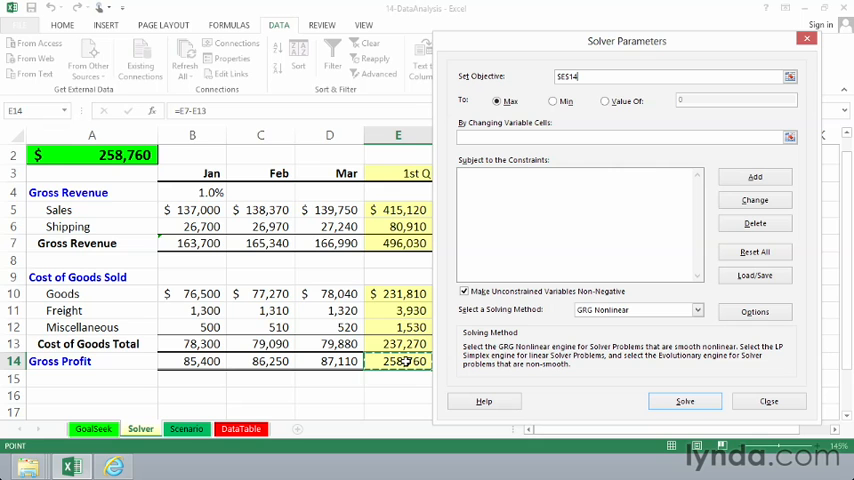
mouse_move(573, 111)
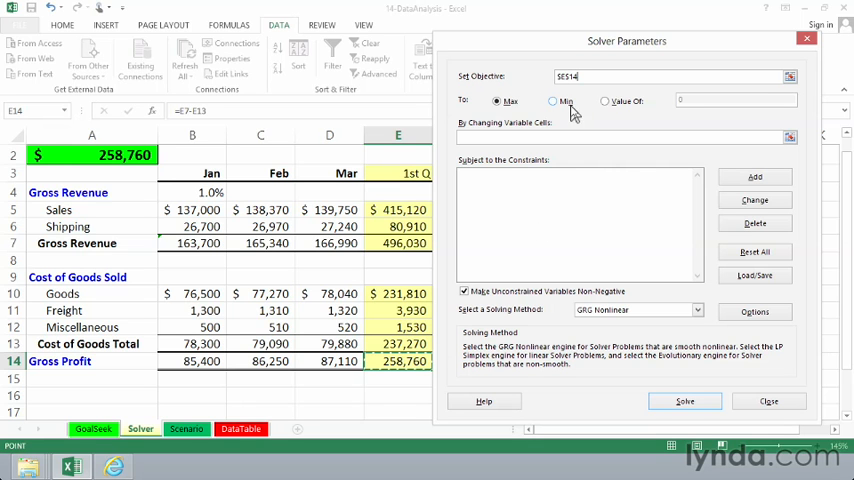
left_click(605, 101)
type("265000")
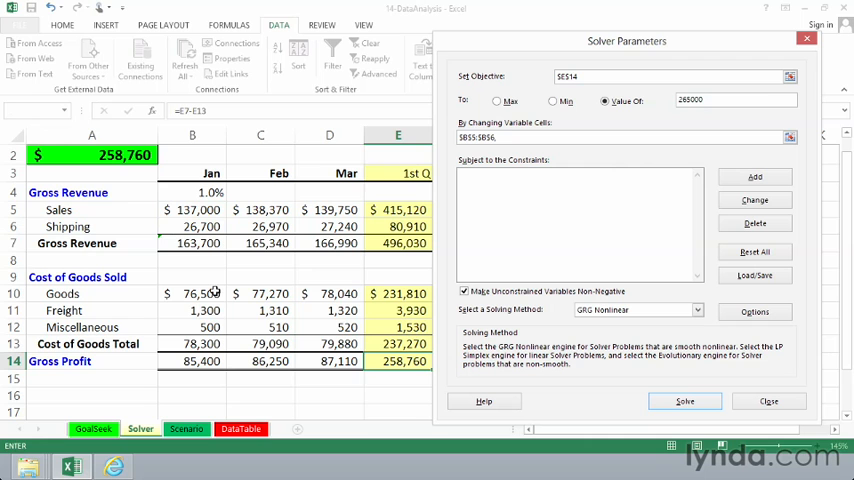
left_click(191, 293)
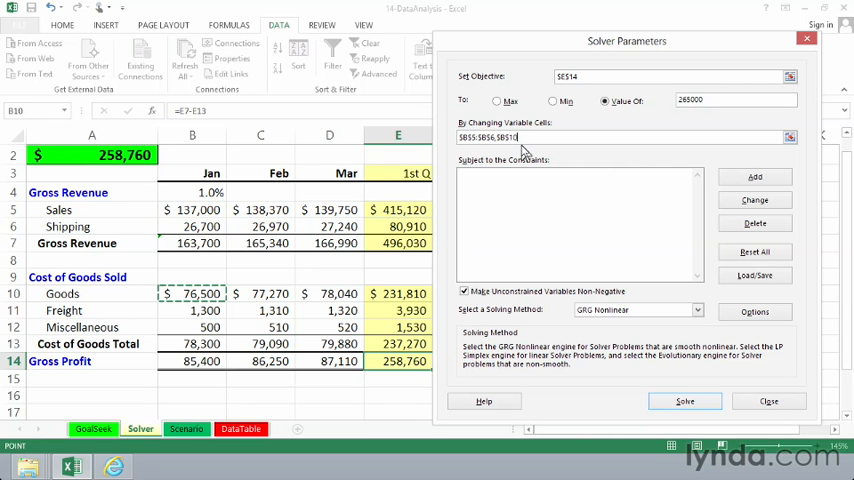
mouse_move(520, 165)
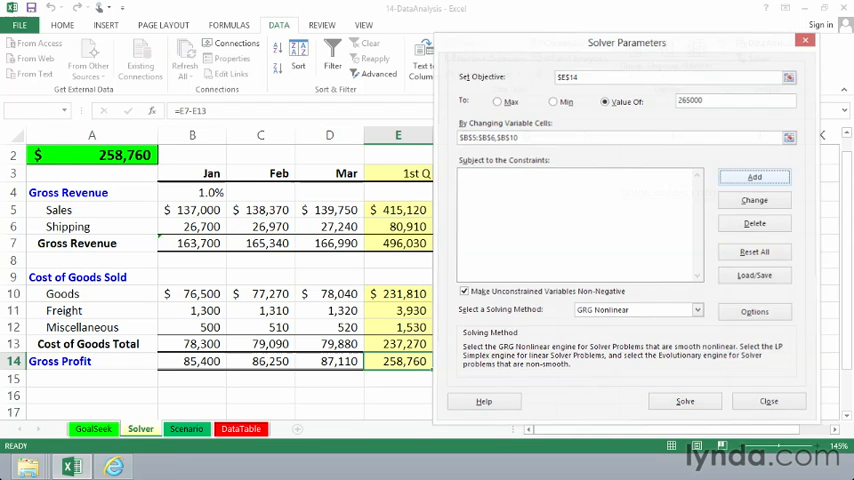
Step: Add a constraint limiting Sales B5 to at most 140000
left_click(754, 176)
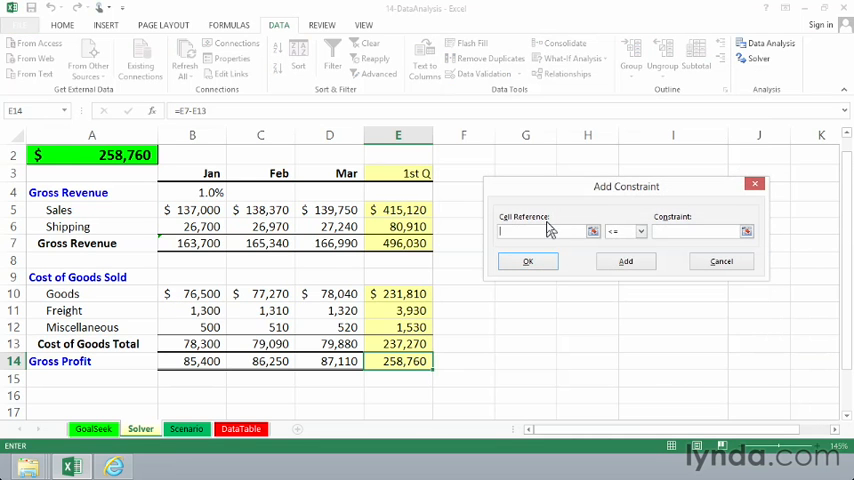
mouse_move(203, 209)
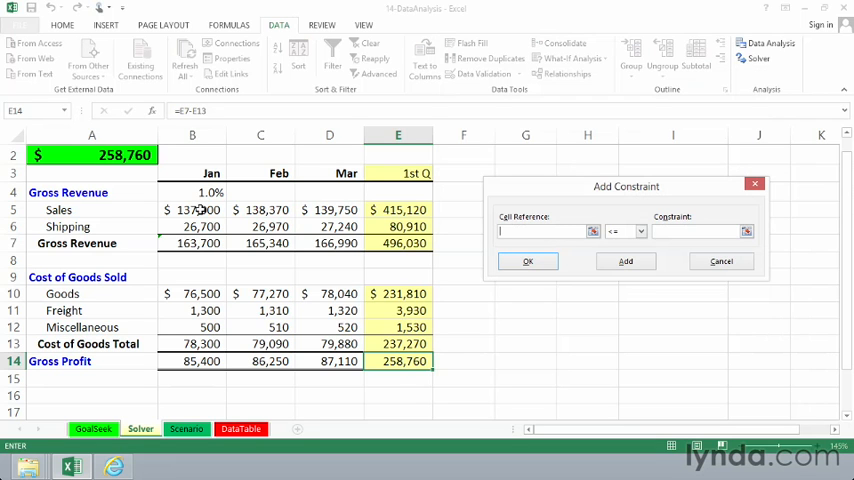
left_click(192, 209)
type("140000")
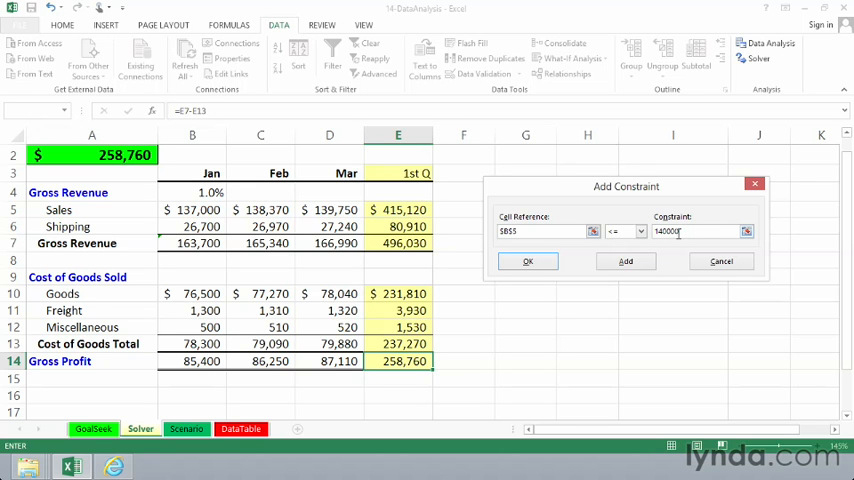
left_click(625, 261)
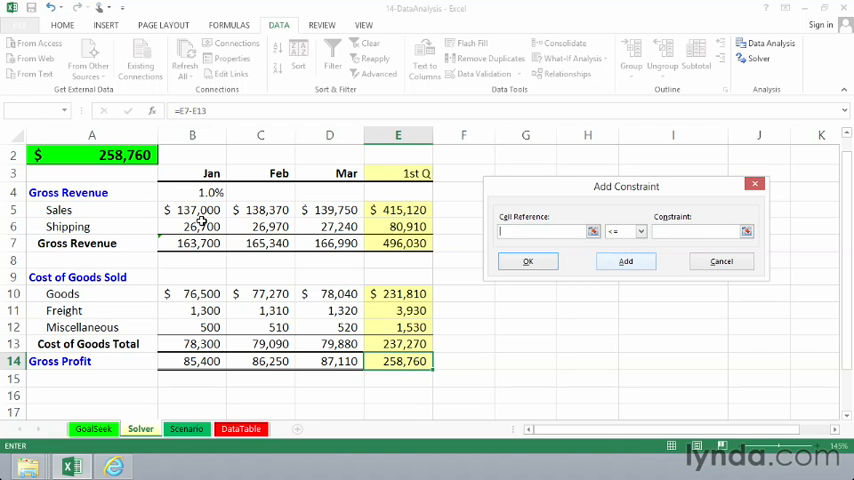
Step: Add a constraint limiting Shipping B6 to at most 28000
left_click(192, 226)
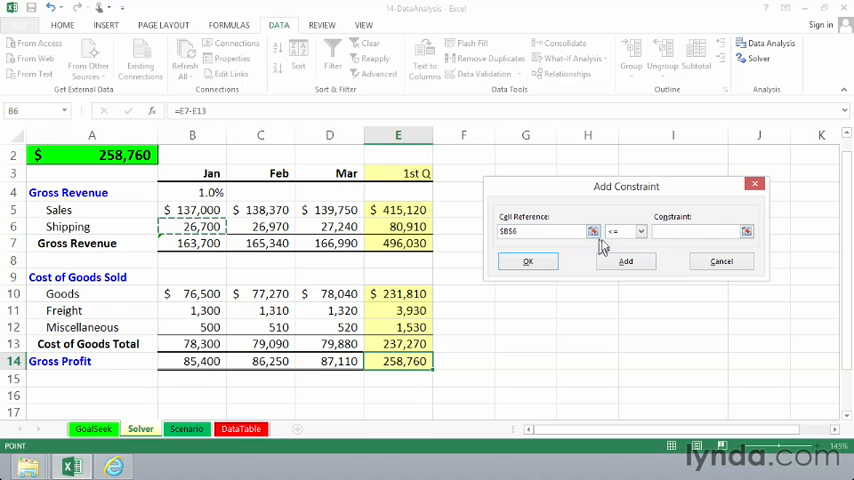
type("2")
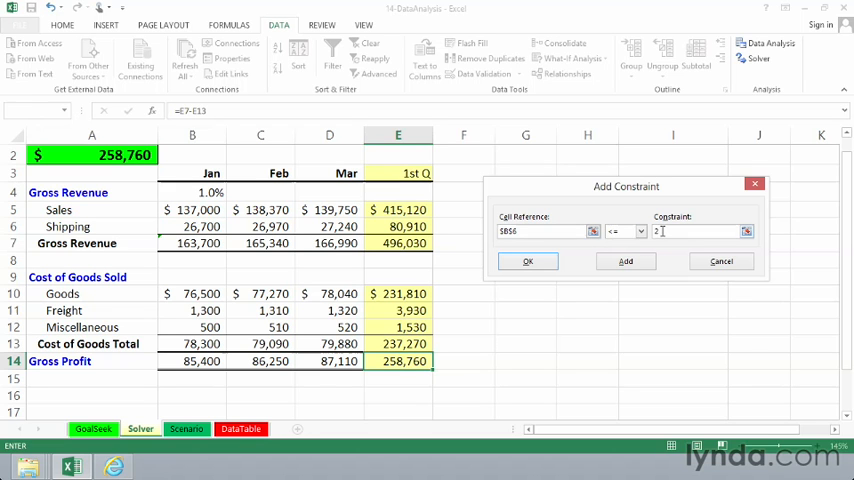
type("8000")
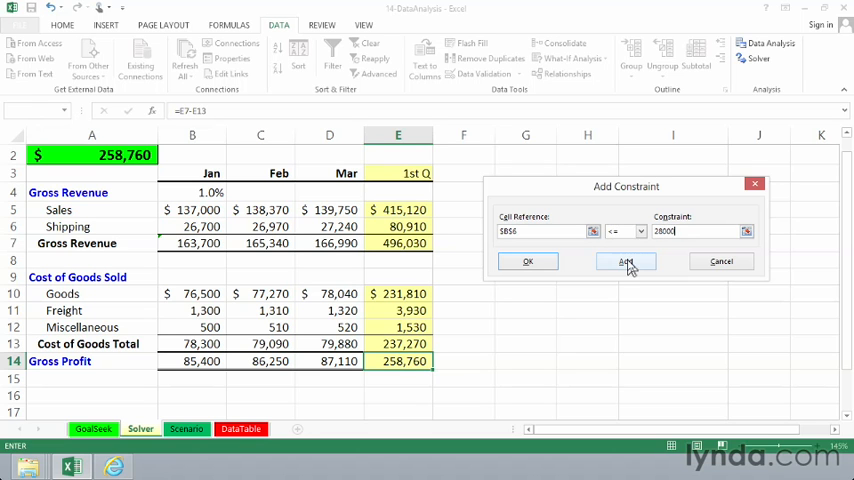
left_click(626, 261)
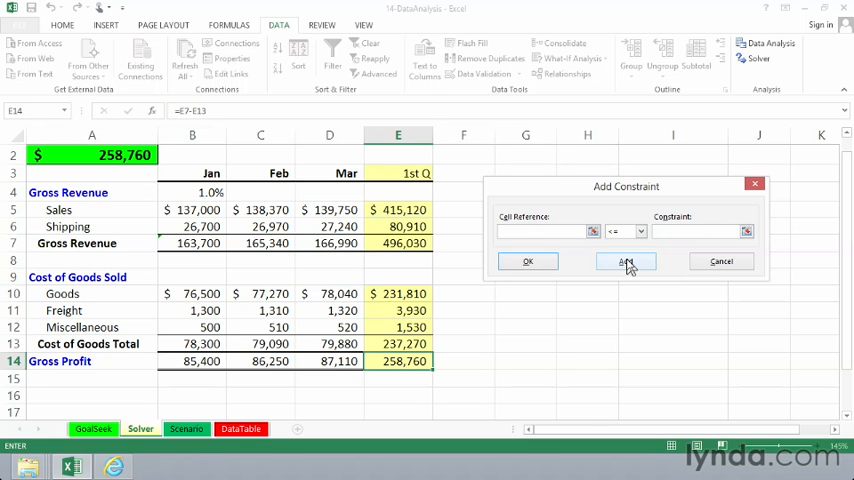
Step: Enter a constraint requiring Goods B10 to be at least 75000
left_click(192, 293)
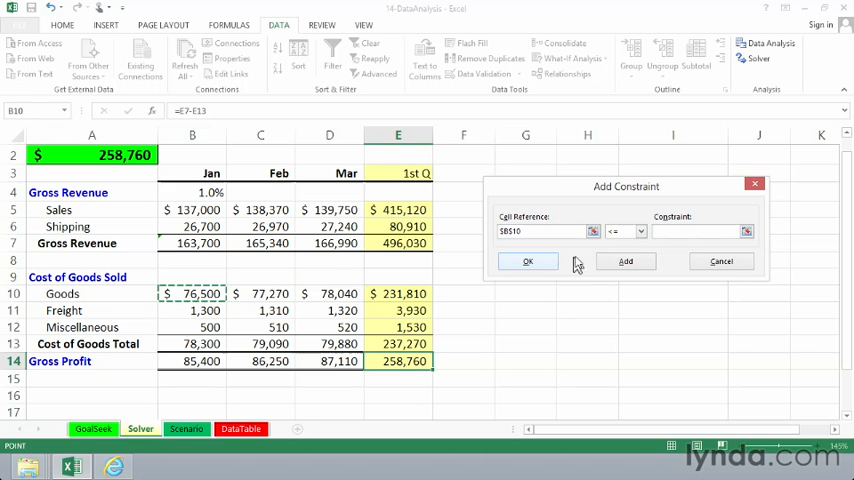
left_click(641, 231)
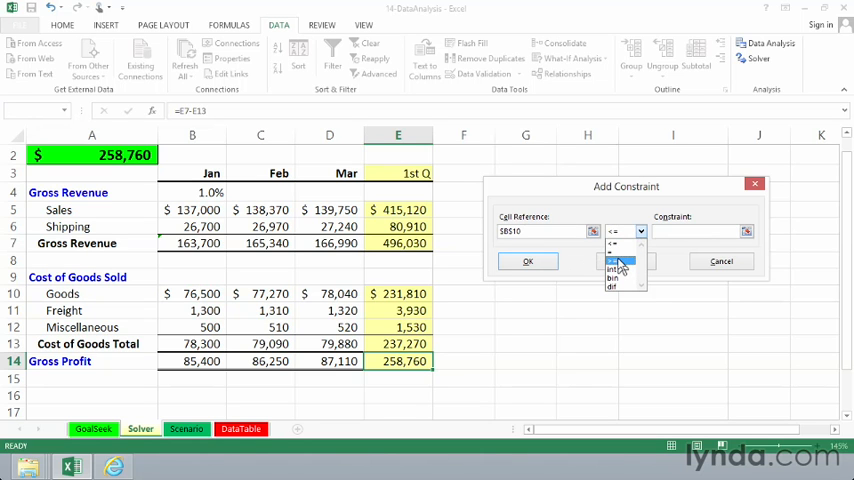
left_click(614, 262)
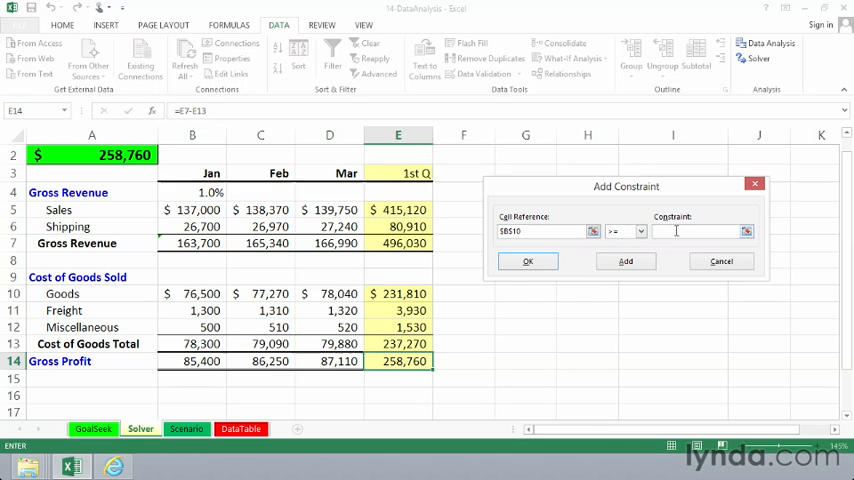
type("75000")
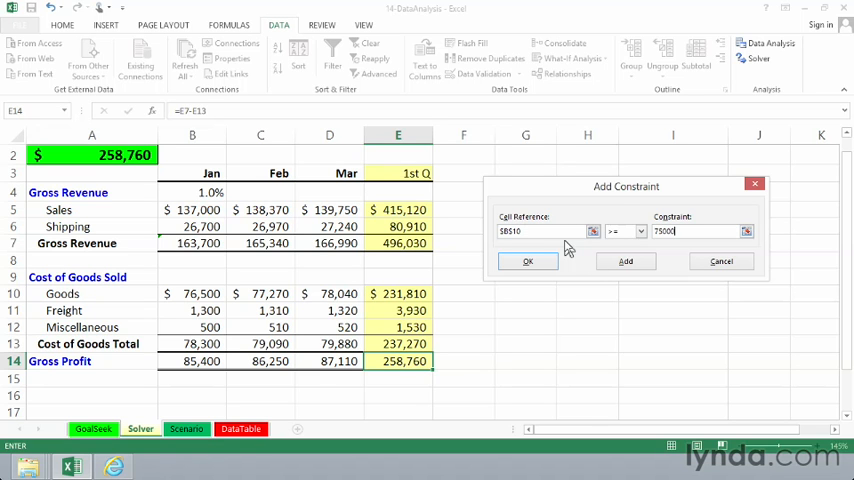
mouse_move(563, 252)
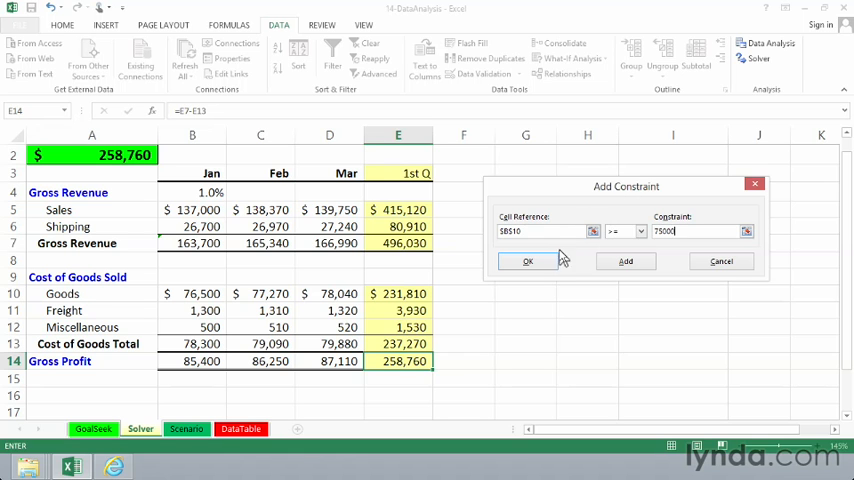
Step: Confirm the Goods B10 constraint and solve with GRG Nonlinear
left_click(528, 261)
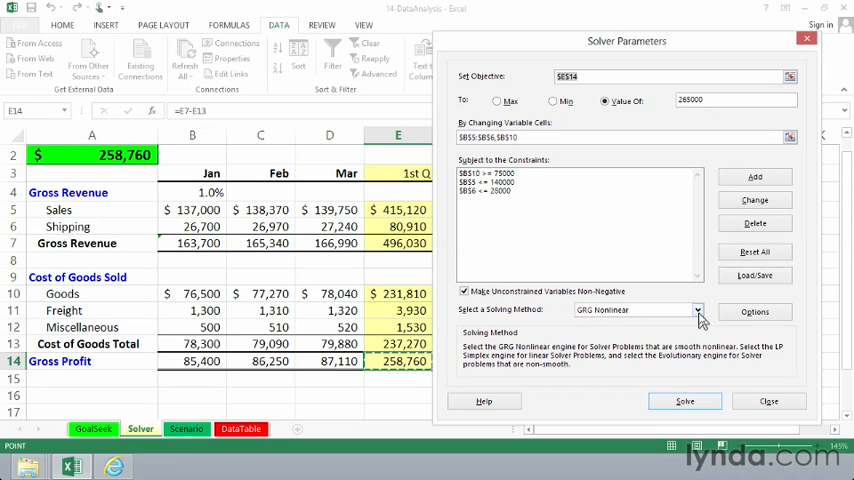
left_click(697, 309)
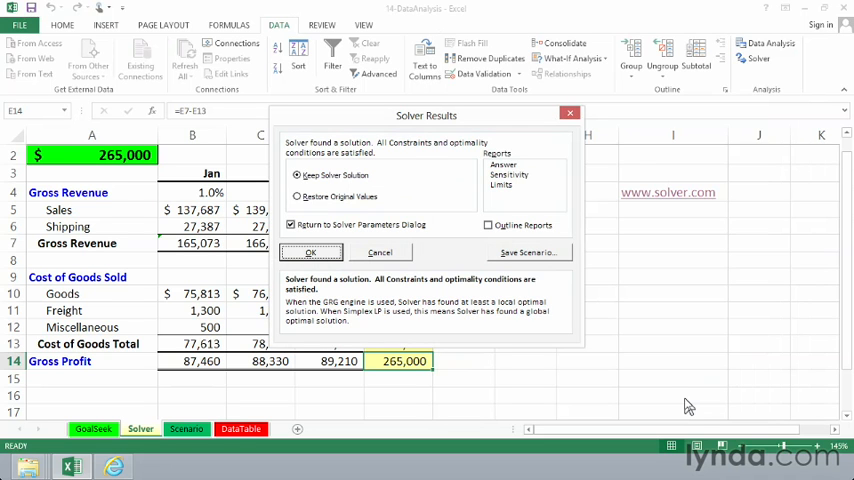
mouse_move(451, 121)
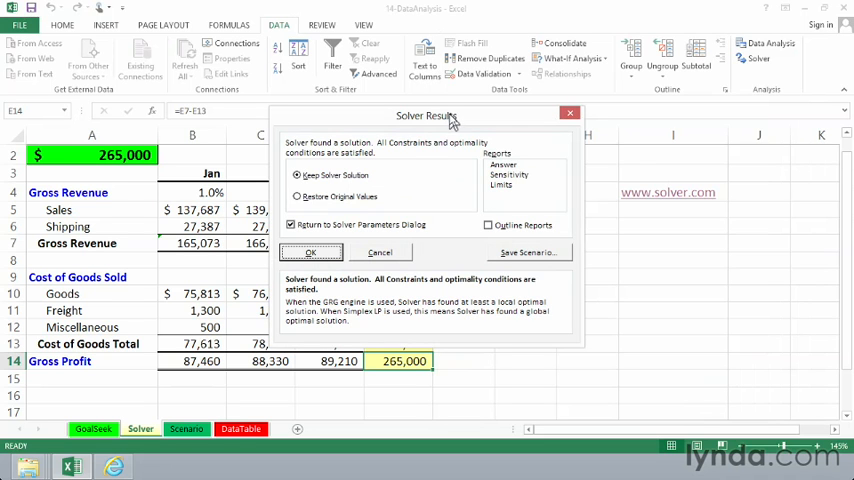
Step: Move the Solver Results dialog aside and choose Restore Original Values
left_click_drag(451, 115, 603, 139)
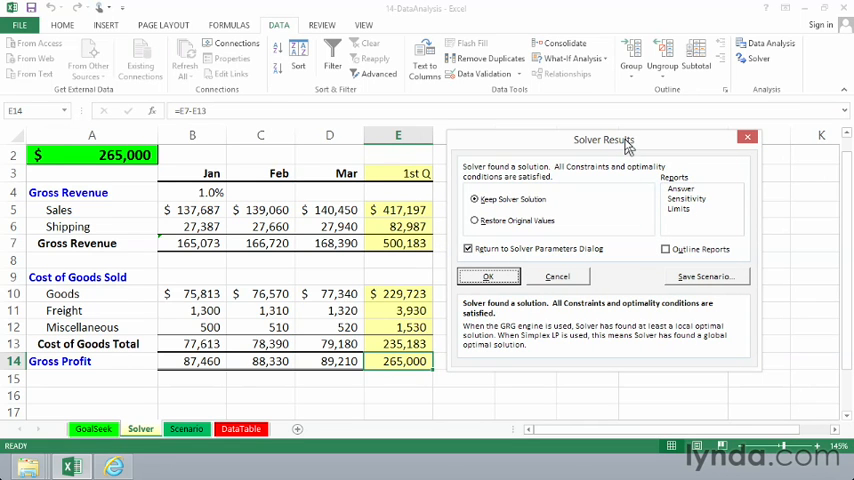
mouse_move(215, 220)
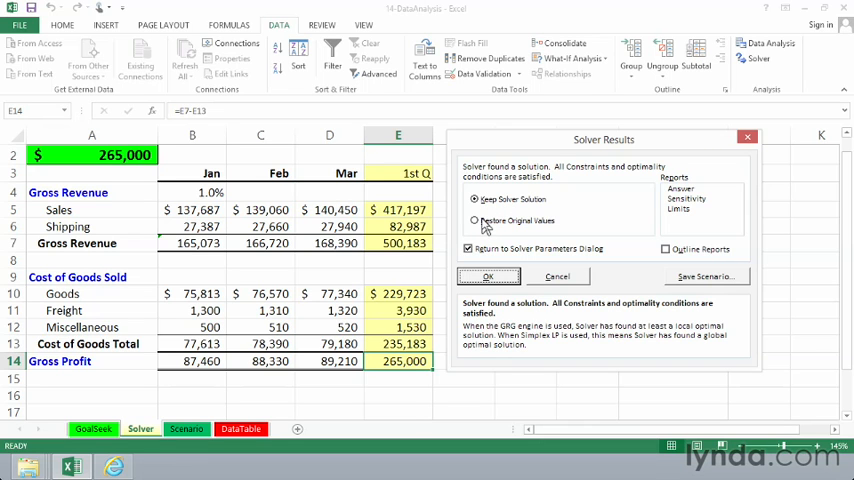
mouse_move(500, 173)
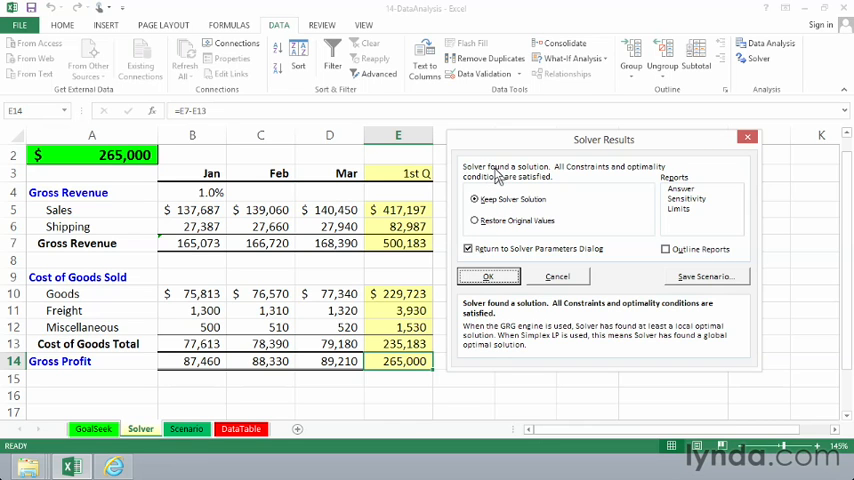
mouse_move(505, 230)
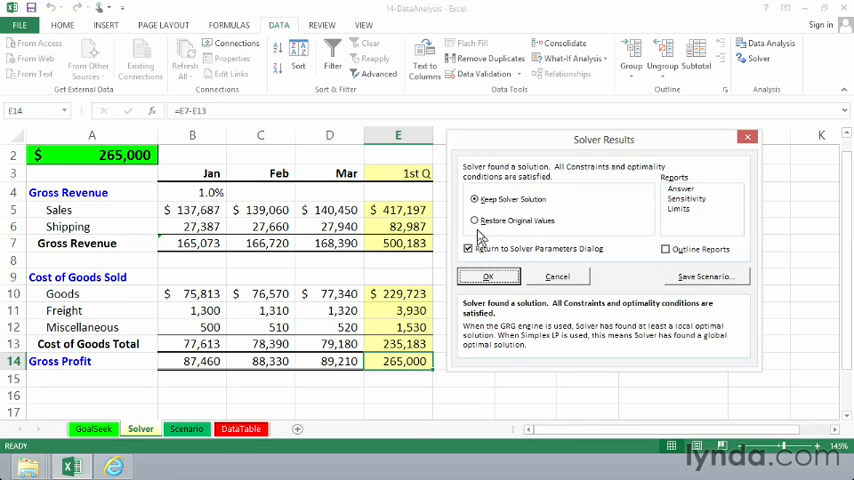
mouse_move(590, 255)
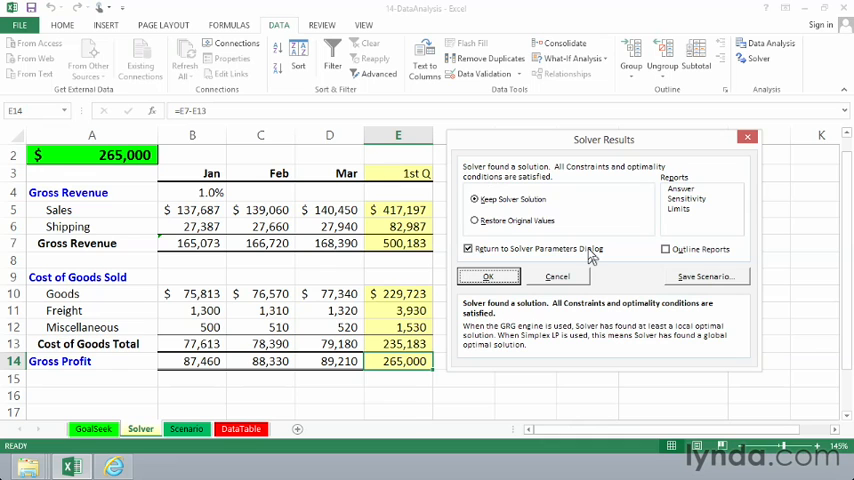
mouse_move(532, 209)
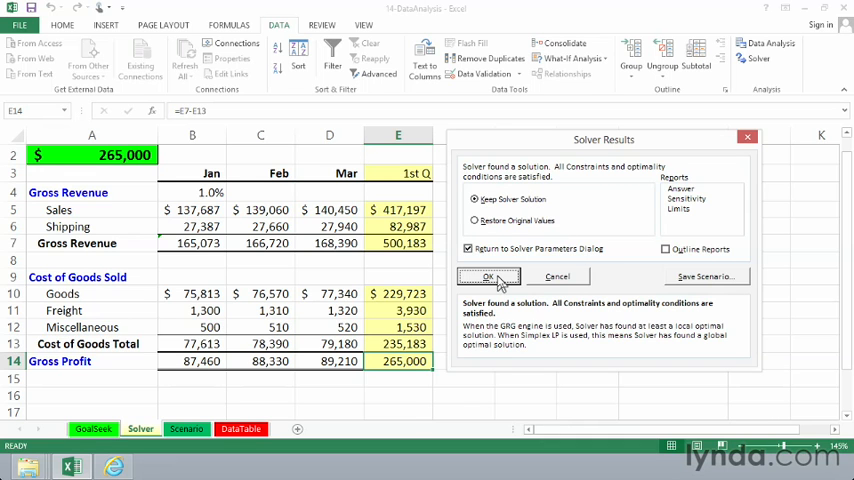
mouse_move(493, 203)
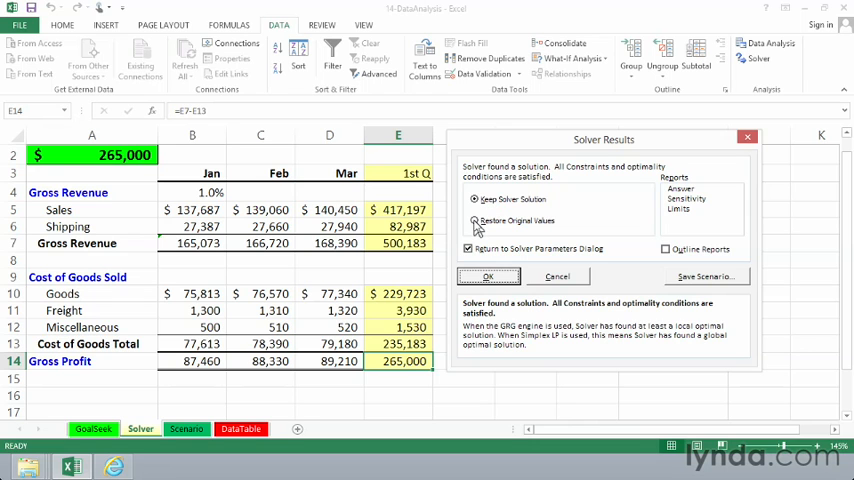
left_click(475, 220)
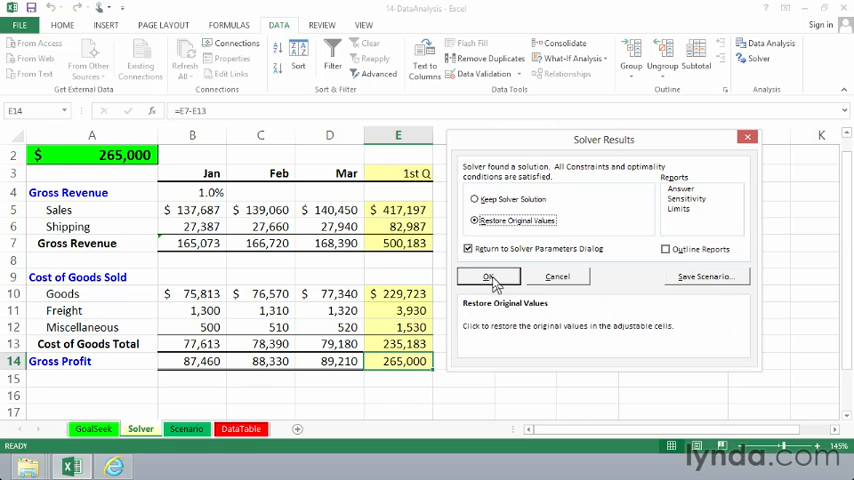
Step: Restore original figures (gross profit 258,760), then browse GRG Nonlinear and All Methods options unchanged
left_click(489, 277)
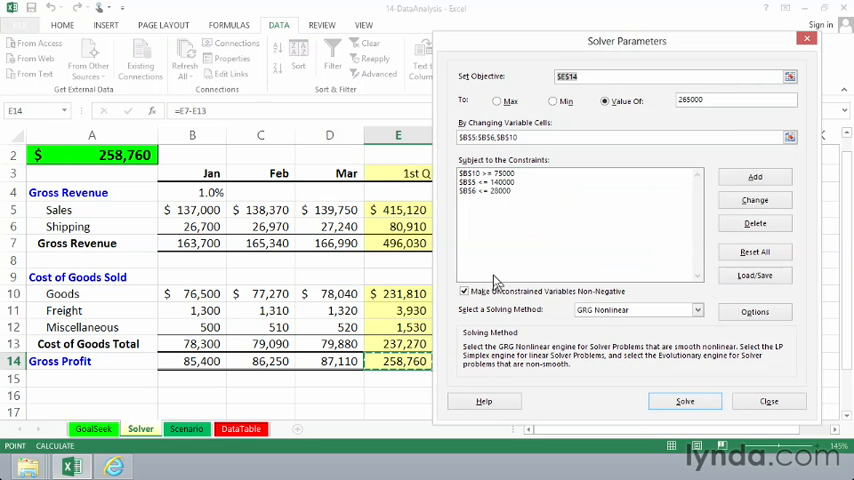
mouse_move(562, 213)
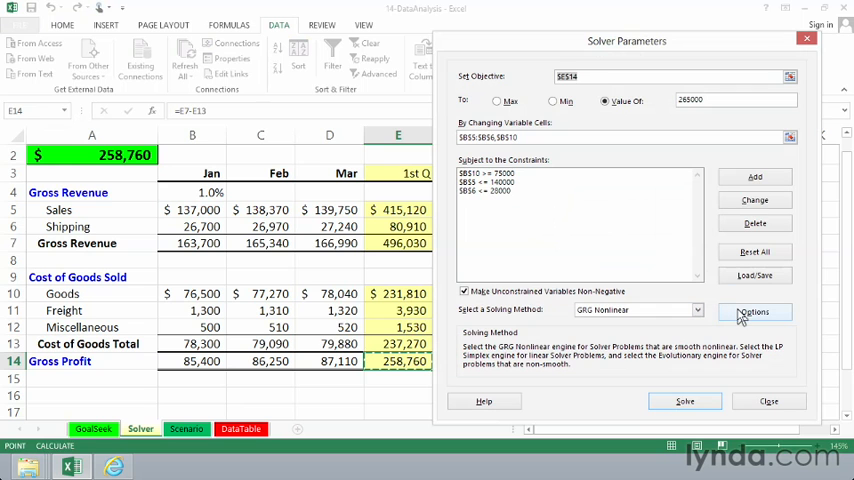
left_click(753, 311)
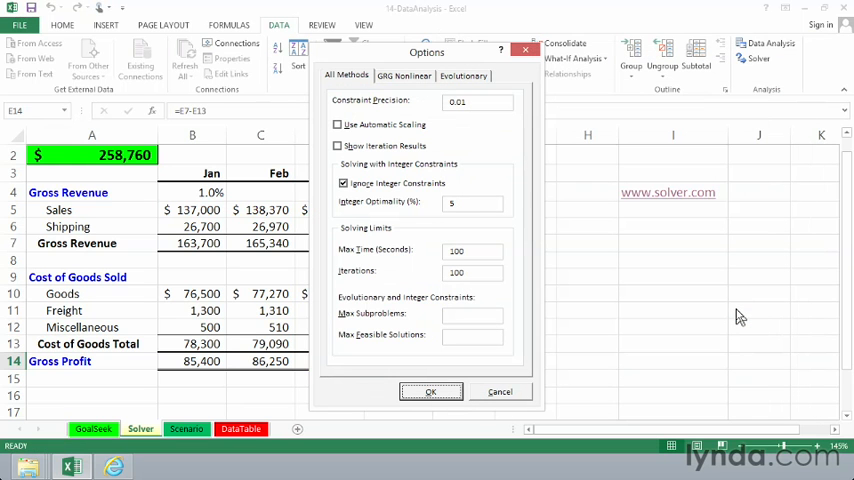
left_click(463, 75)
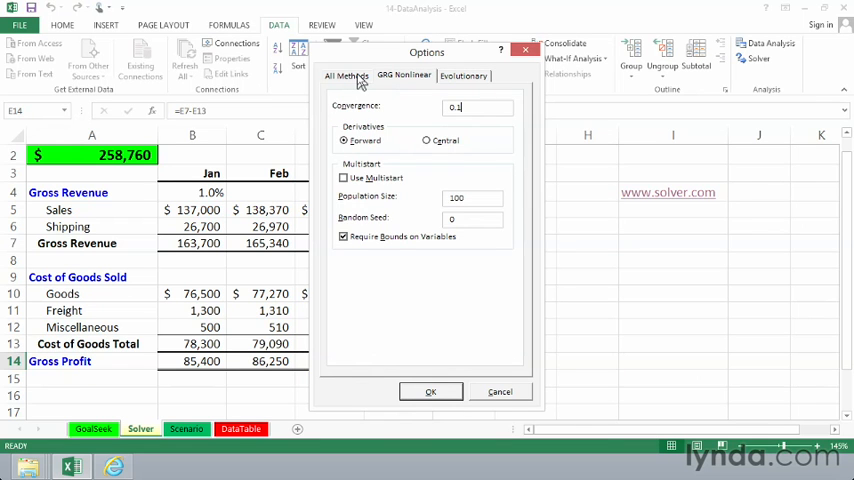
left_click(346, 75)
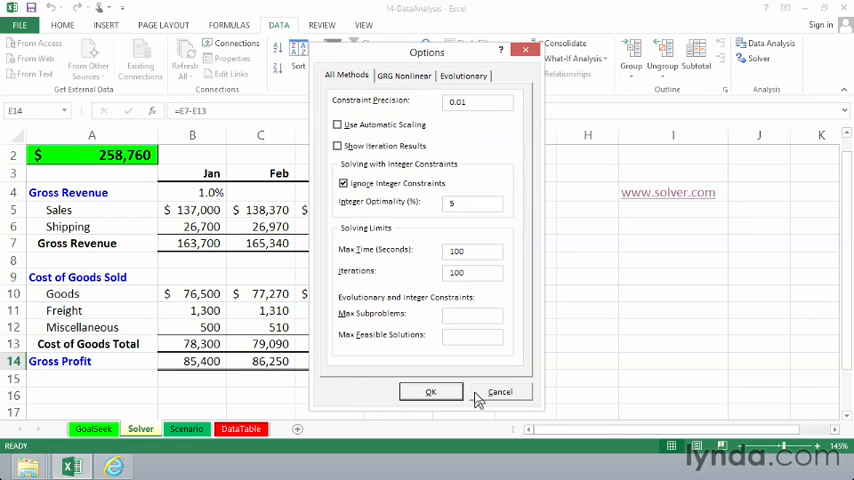
left_click(431, 391)
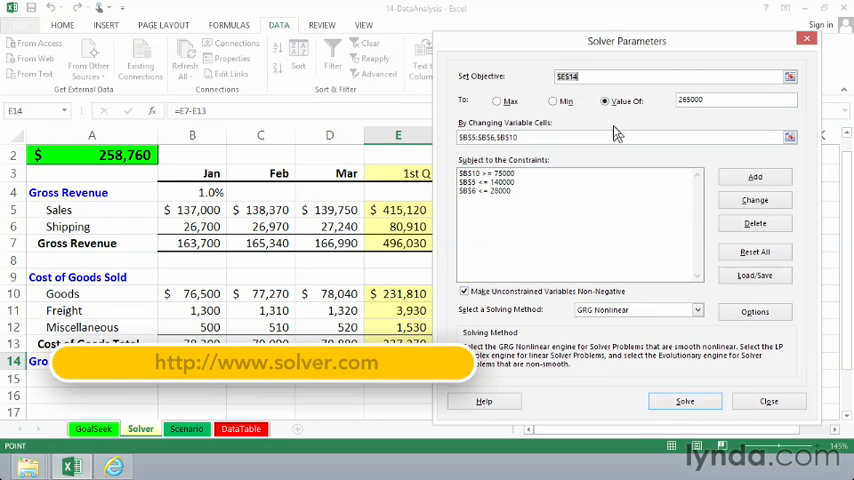
left_click_drag(627, 41, 397, 40)
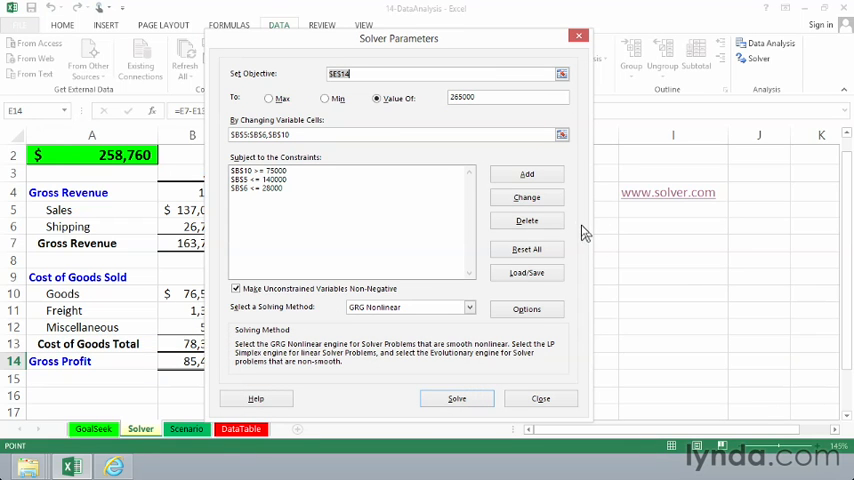
mouse_move(578, 228)
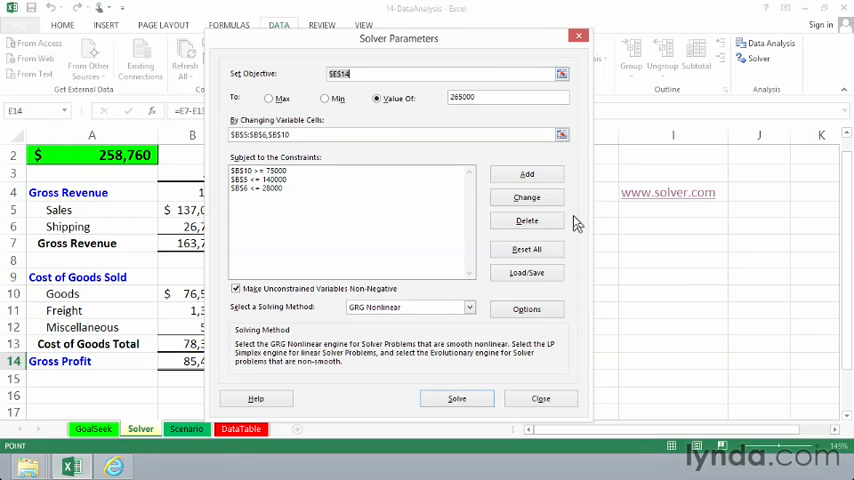